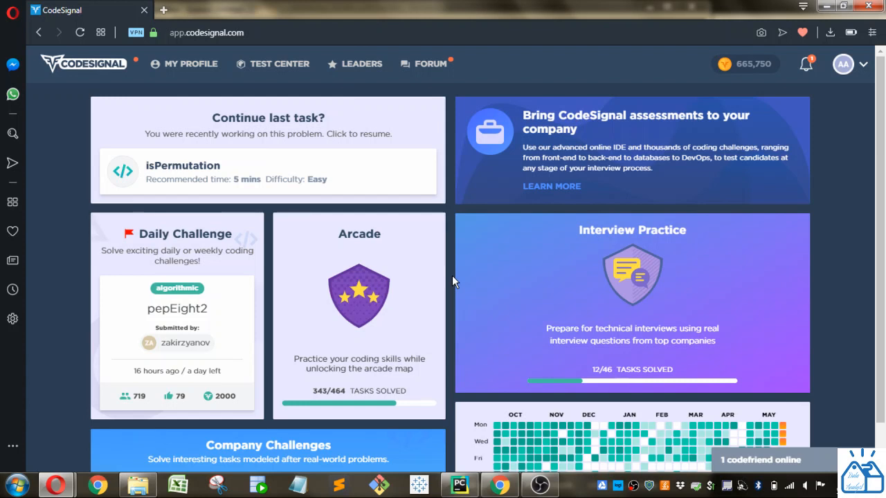
mouse_move(454, 256)
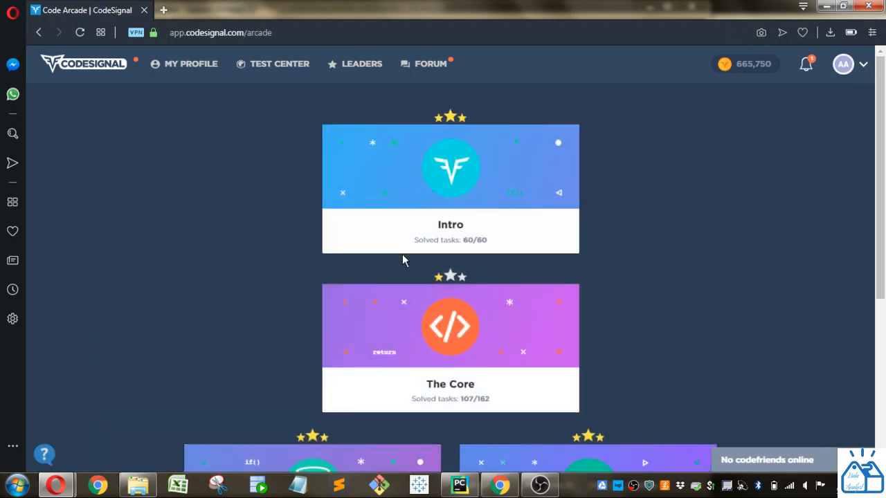
- Scroll the Databases arcade map down to the Between JOIN and SELECT chapter listing tasks 74–79
scroll(down, 3)
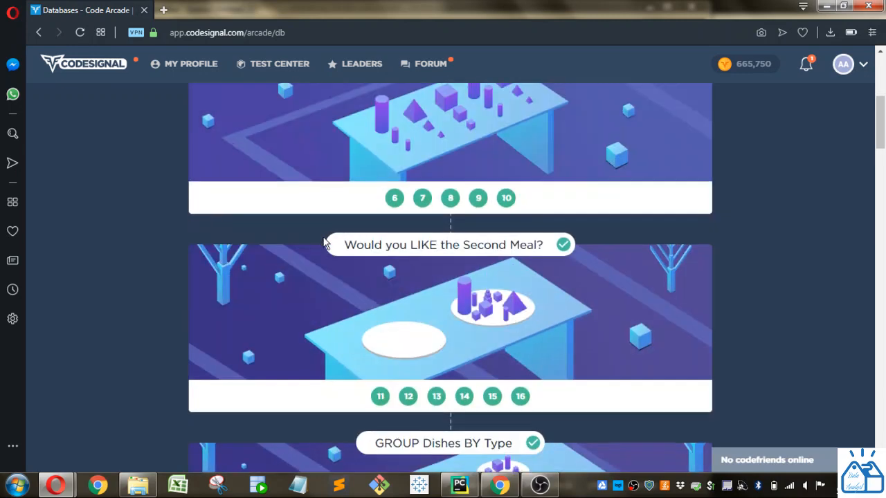
scroll(down, 3)
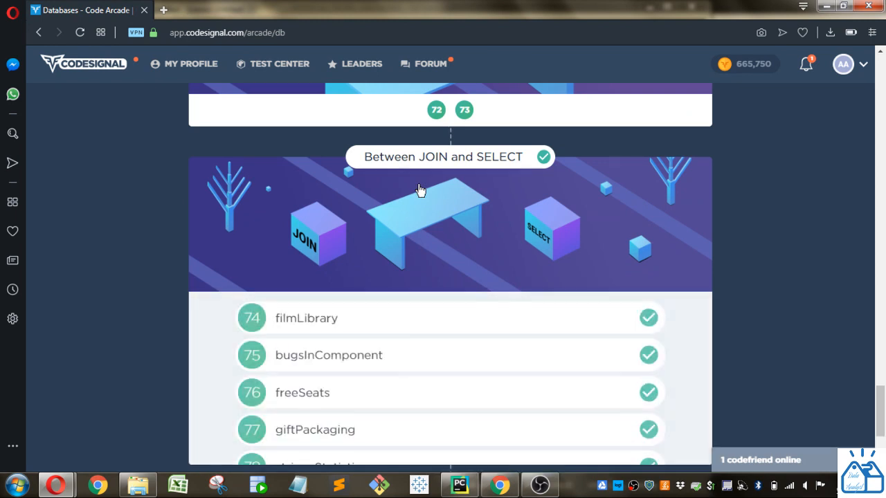
scroll(down, 3)
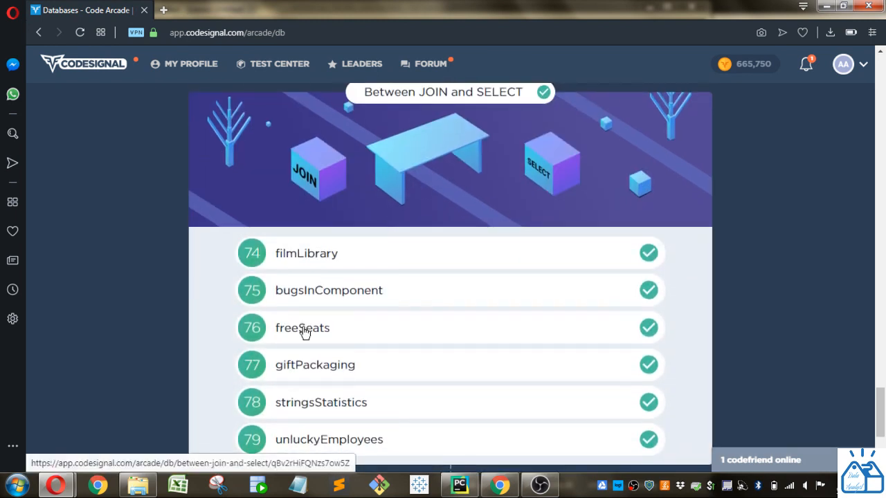
- Open the freeSeats task and read its description of the flights, planes and purchases tables
click(302, 327)
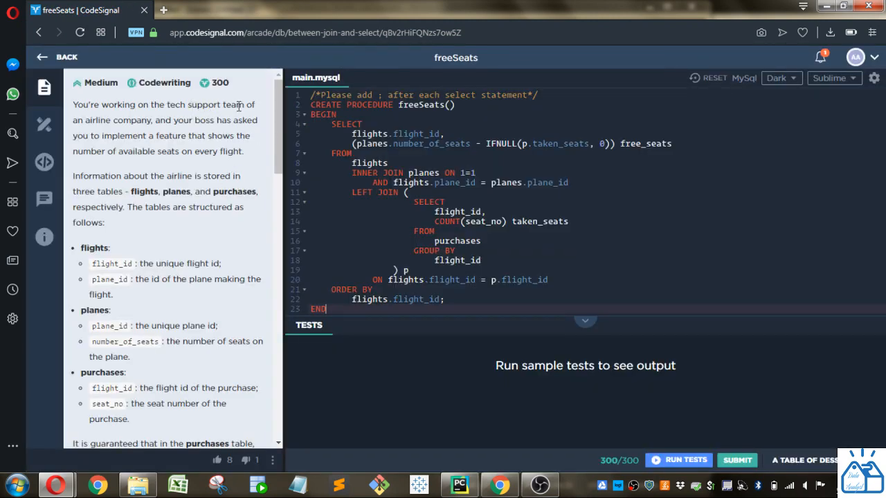
mouse_move(269, 130)
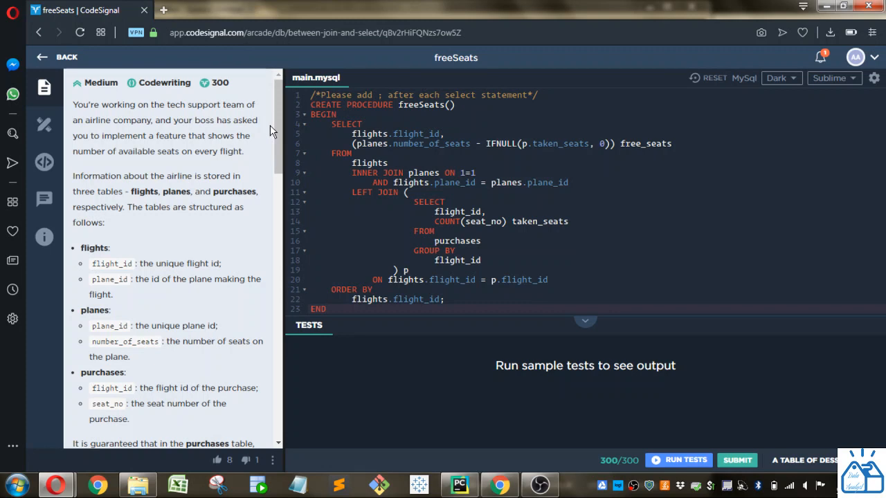
scroll(down, 3)
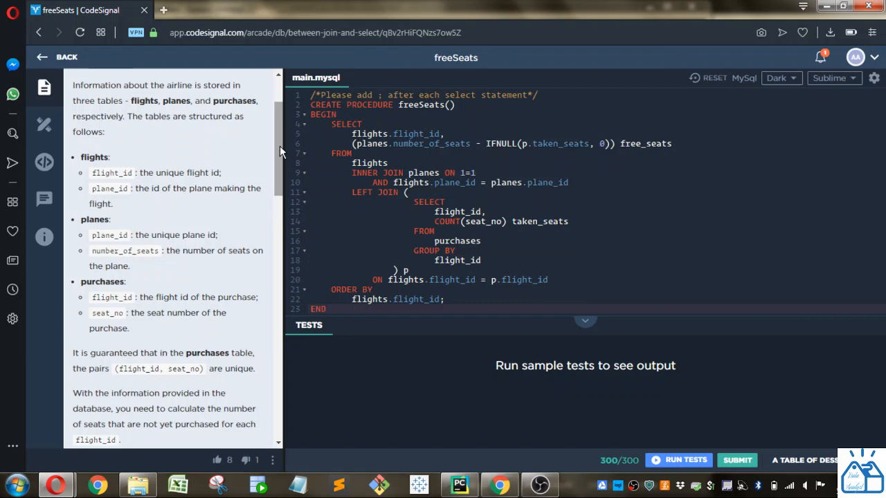
scroll(down, 3)
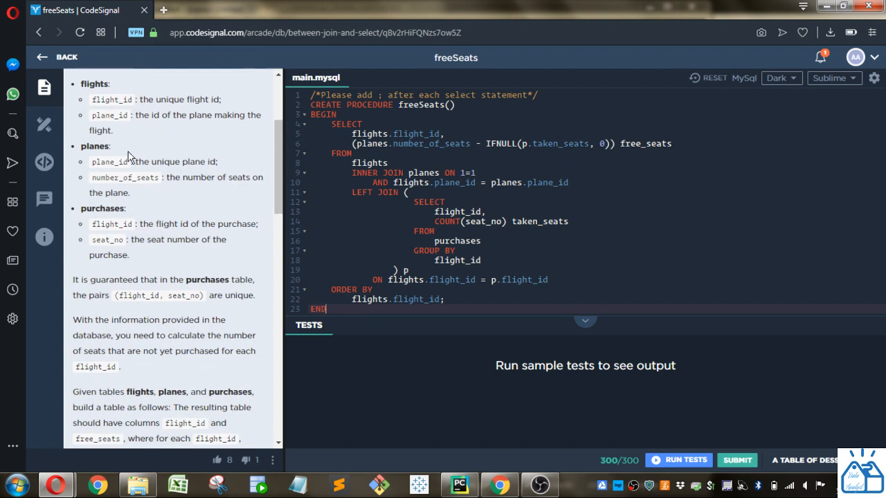
mouse_move(114, 161)
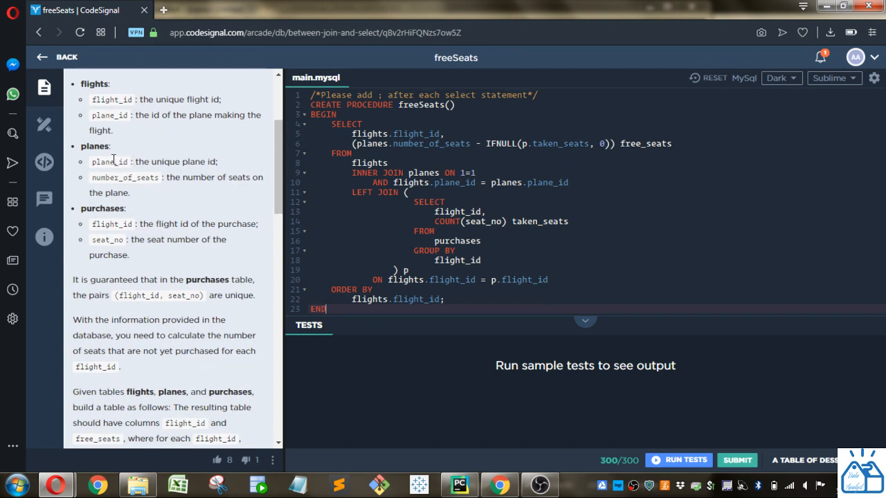
mouse_move(137, 142)
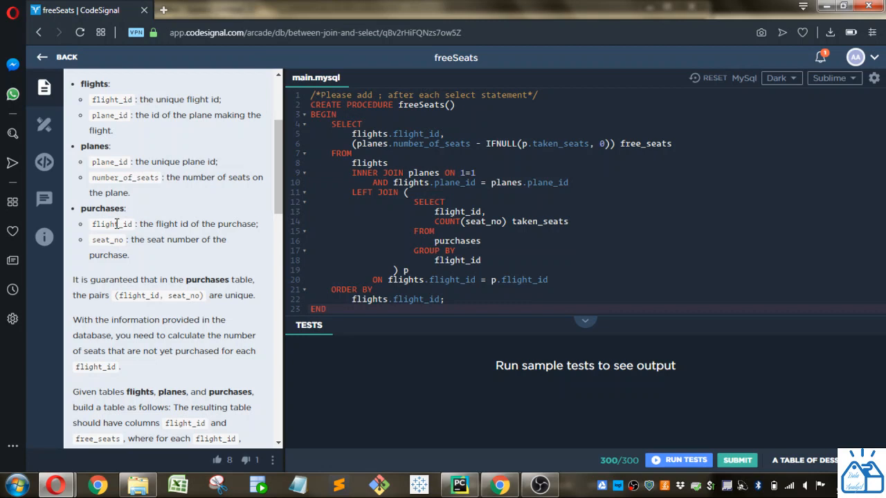
mouse_move(195, 158)
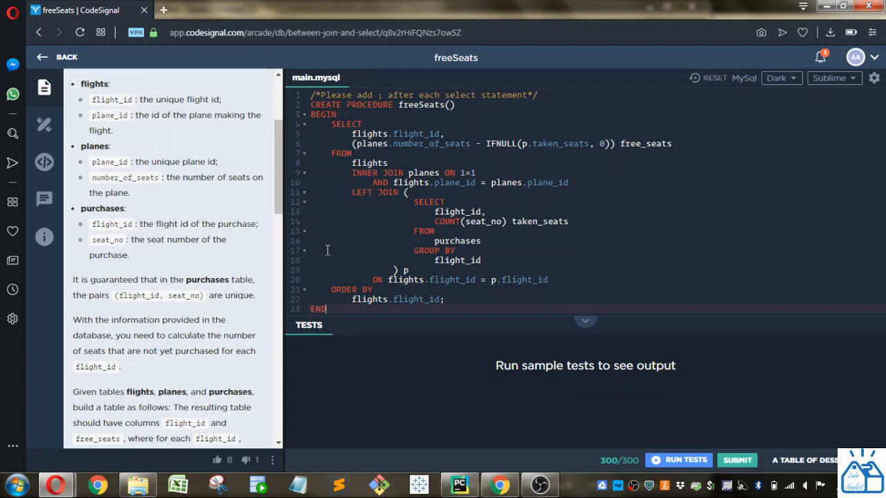
scroll(down, 3)
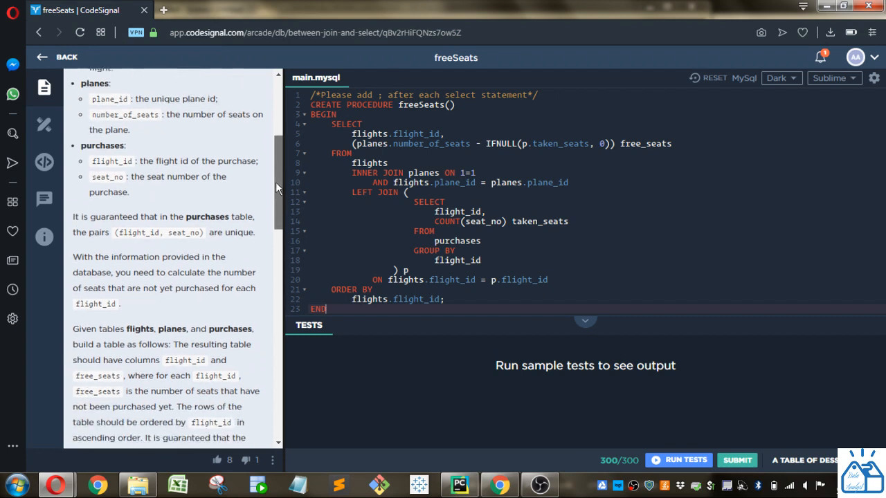
scroll(down, 3)
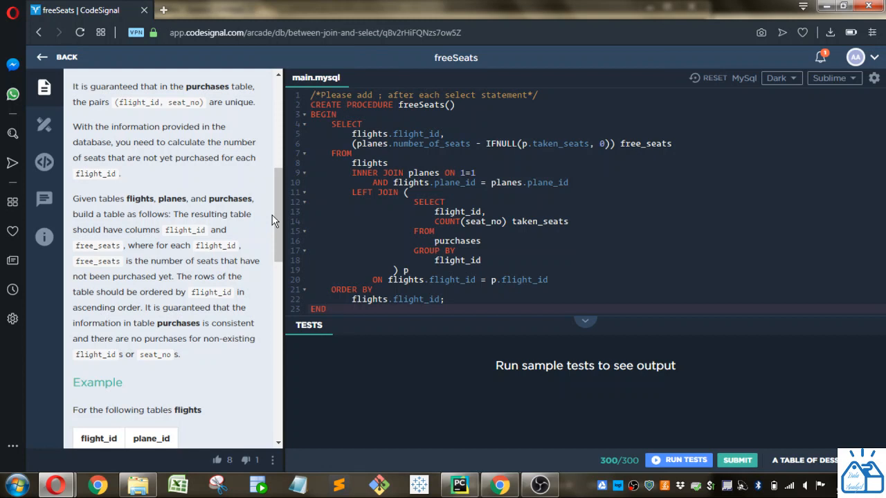
- Continue through the freeSeats requirements beside the existing MySQL procedure solution
click(326, 308)
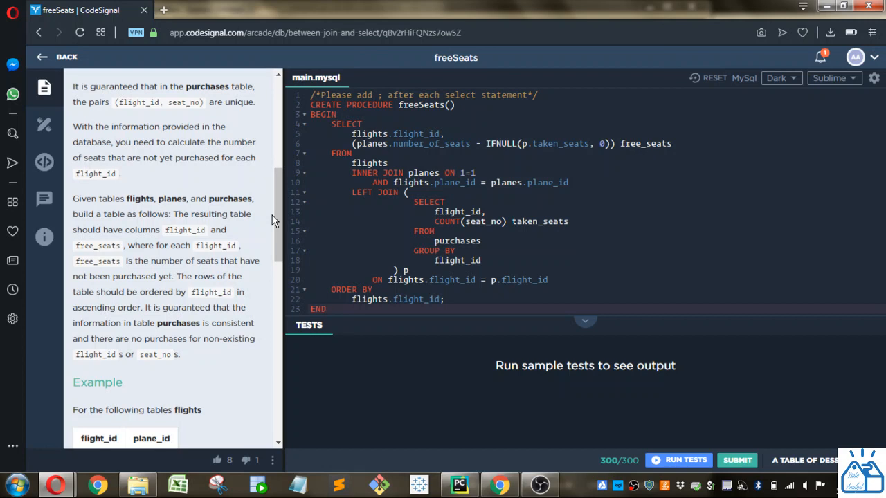
click(326, 309)
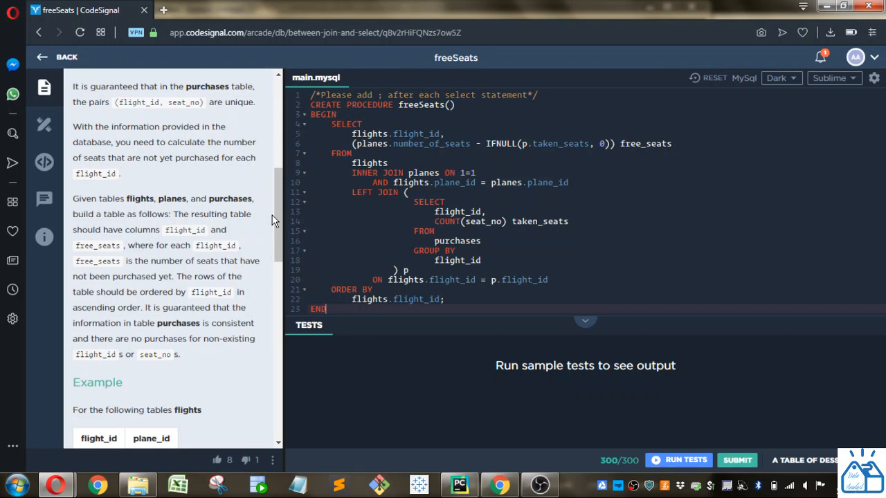
scroll(down, 3)
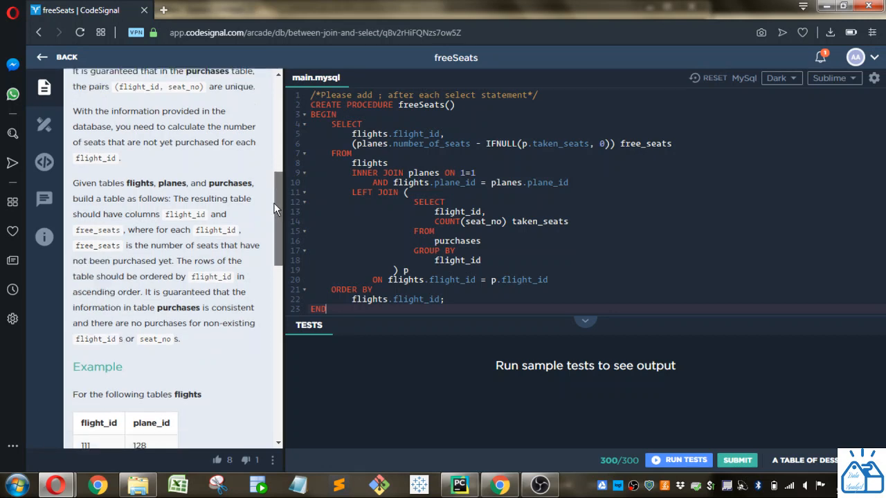
- Review the sample flights and purchases tables, marking plane_id 157 in the flights table
scroll(down, 3)
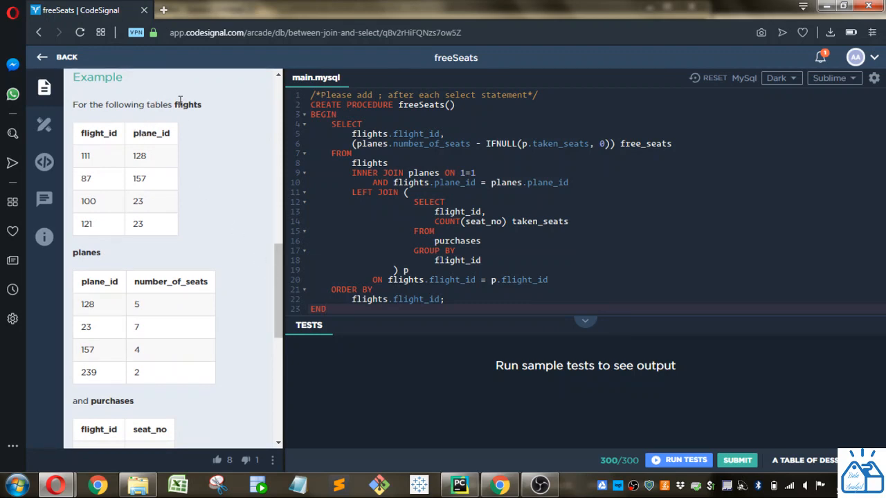
mouse_move(105, 161)
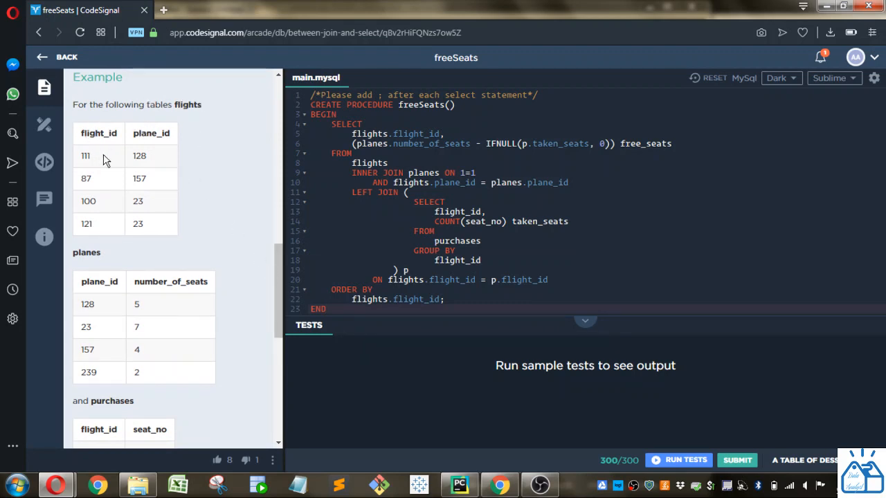
mouse_move(159, 159)
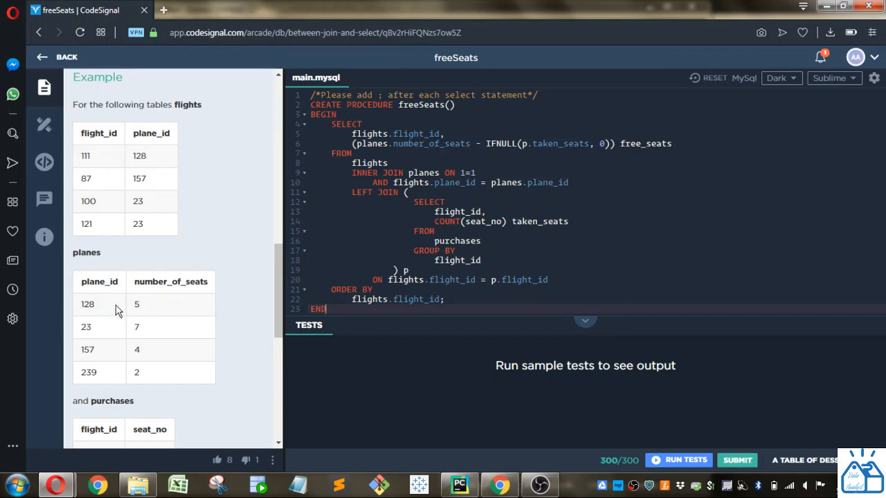
mouse_move(157, 310)
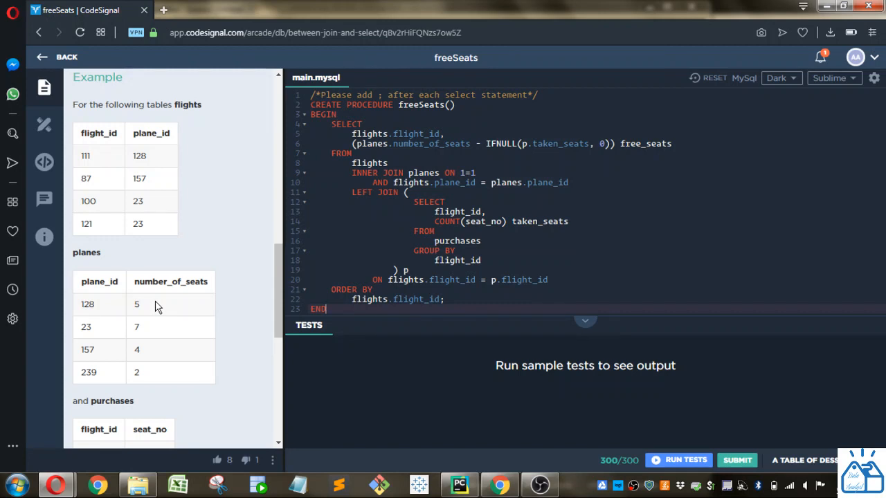
mouse_move(173, 332)
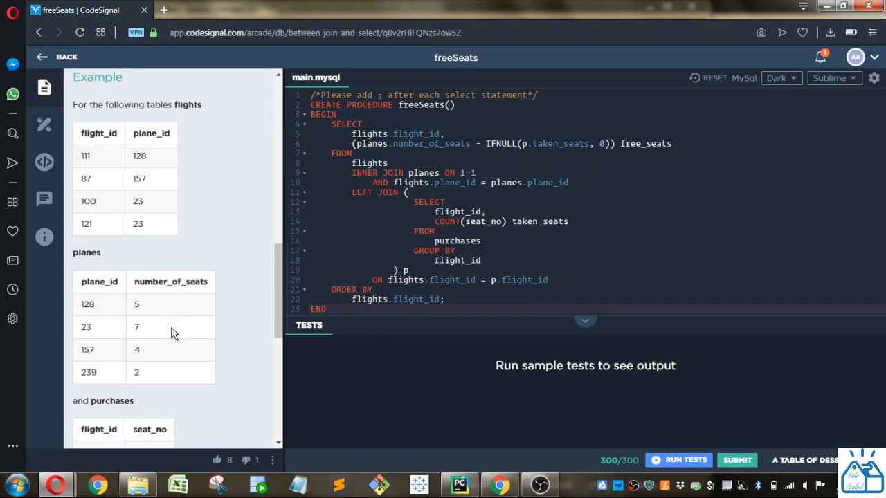
scroll(down, 3)
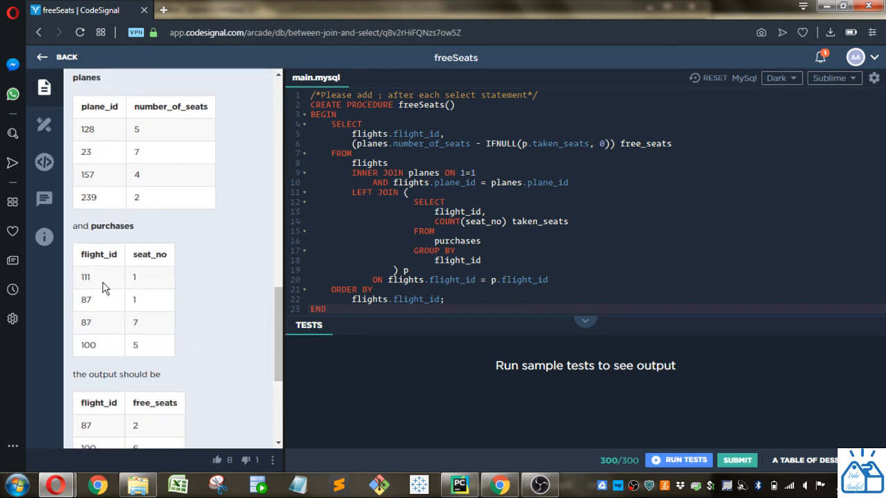
mouse_move(114, 307)
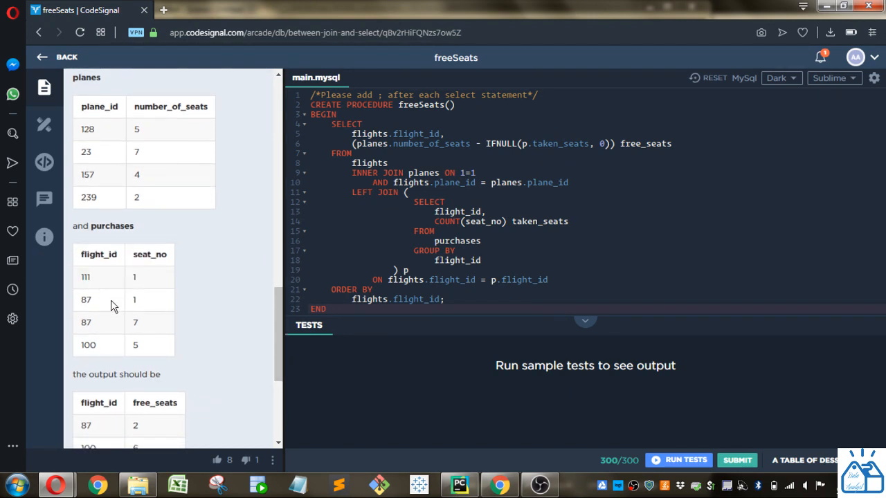
mouse_move(95, 283)
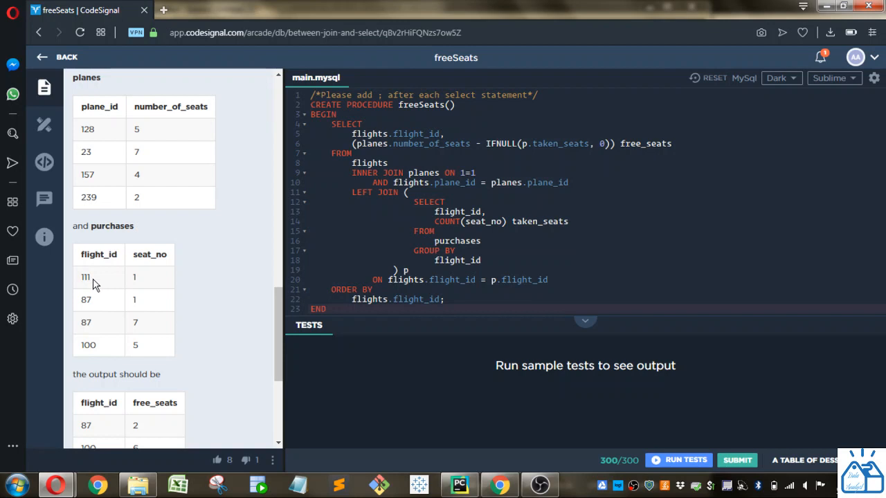
mouse_move(152, 279)
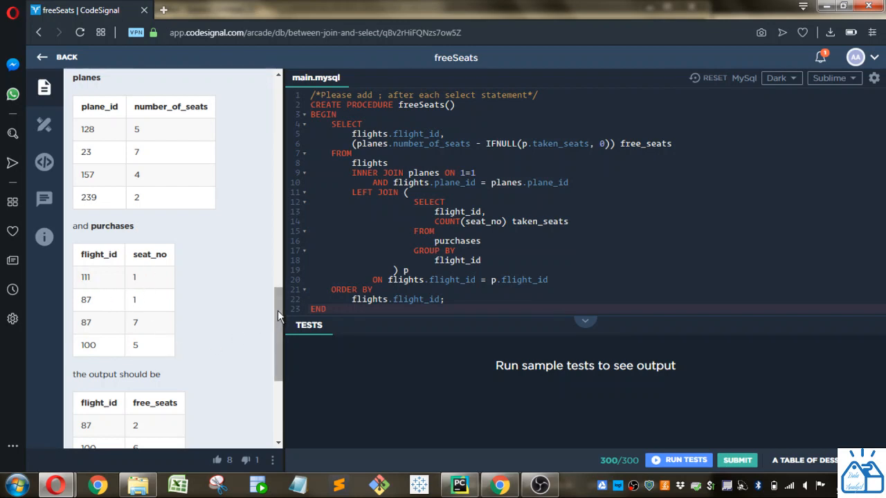
scroll(down, 3)
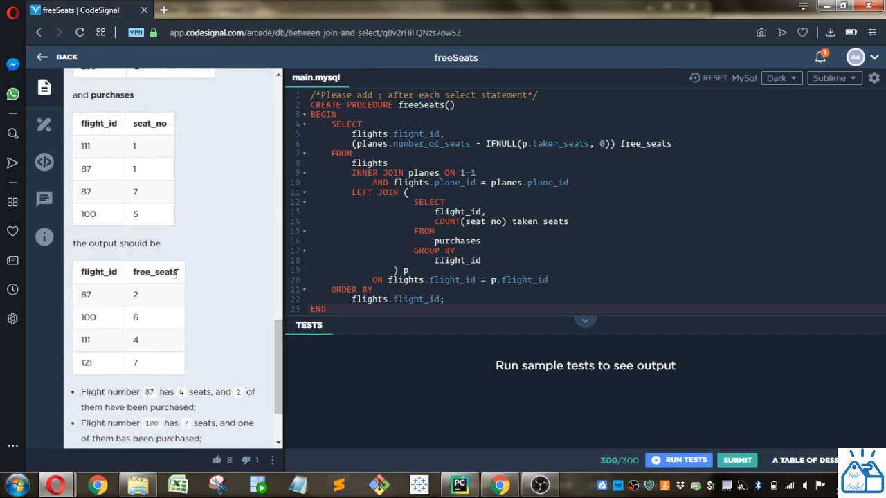
scroll(up, 3)
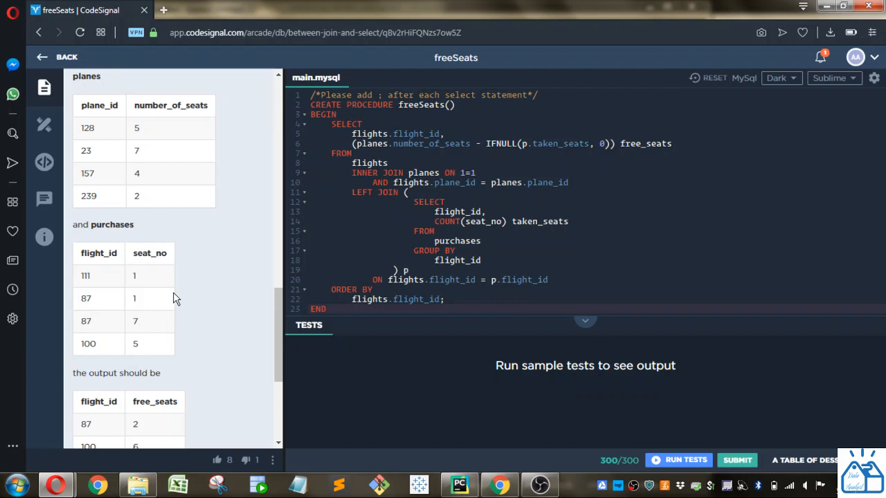
scroll(down, 3)
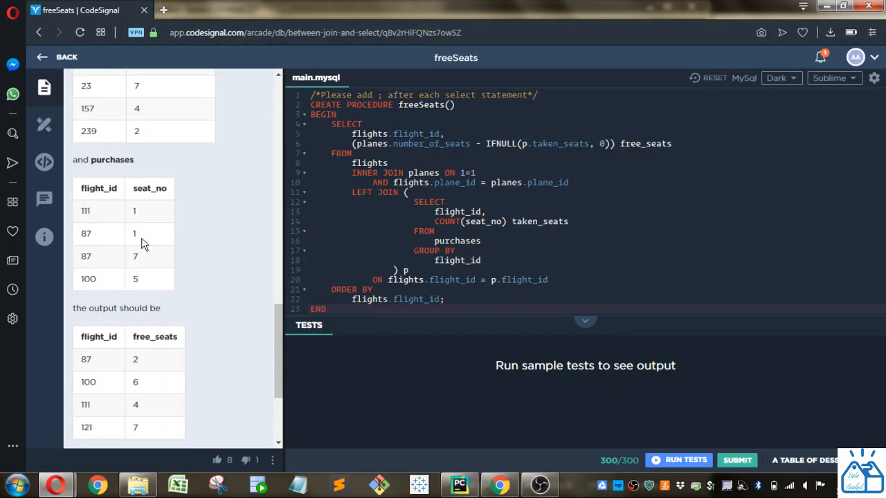
scroll(up, 3)
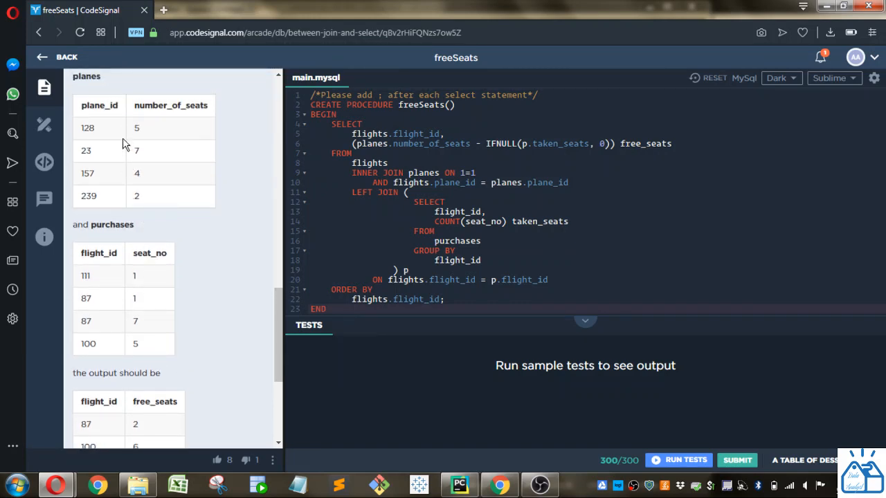
scroll(up, 3)
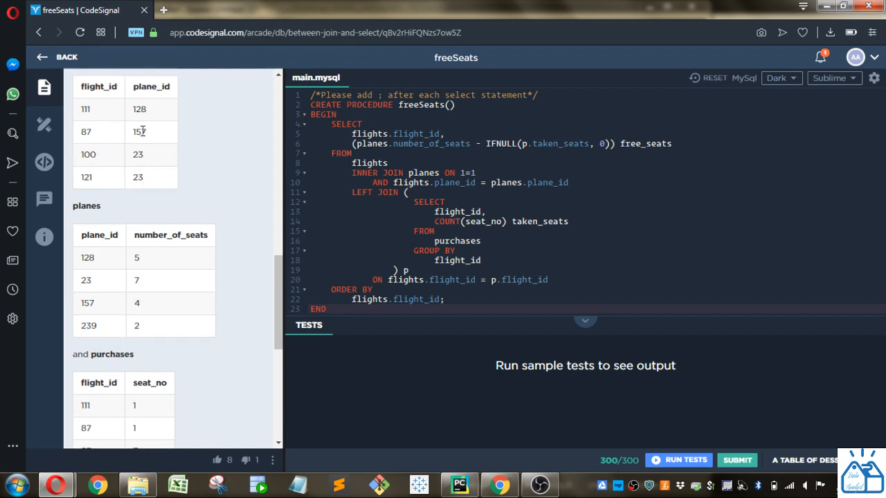
double_click(139, 131)
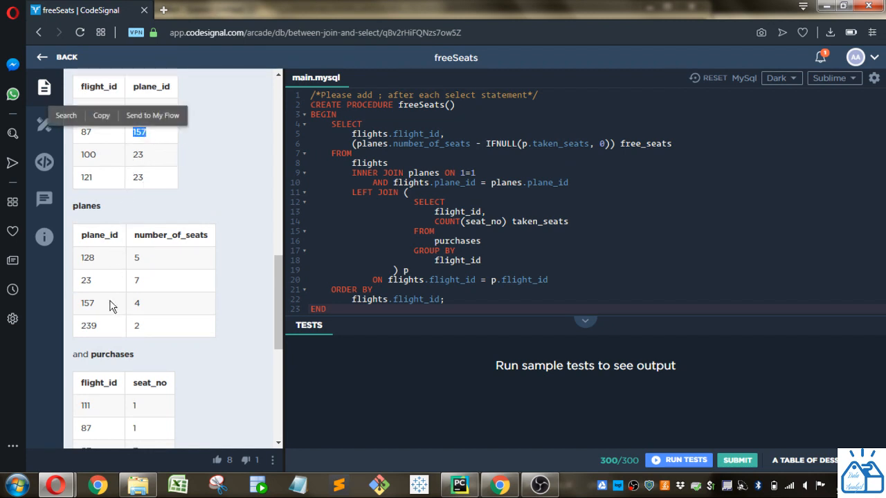
scroll(down, 3)
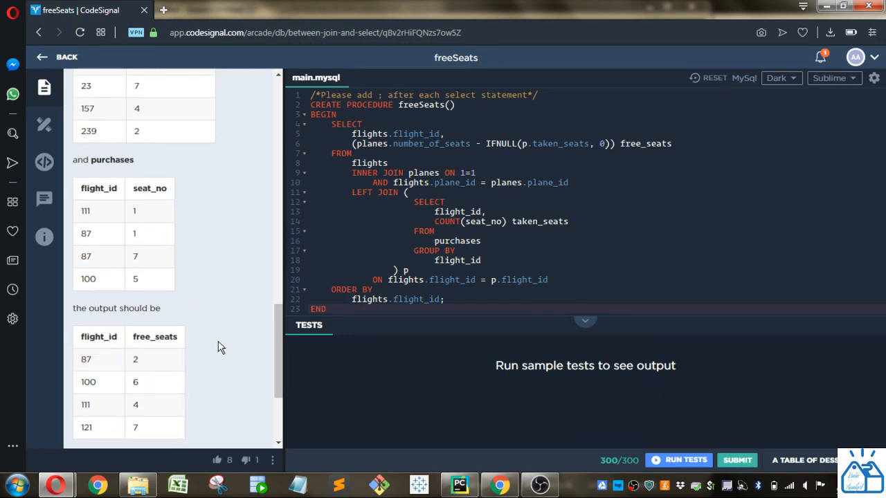
scroll(down, 3)
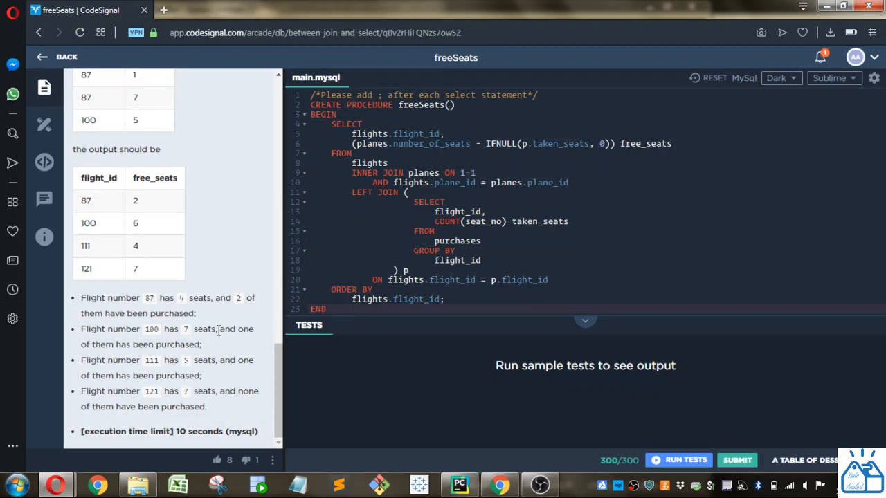
scroll(up, 3)
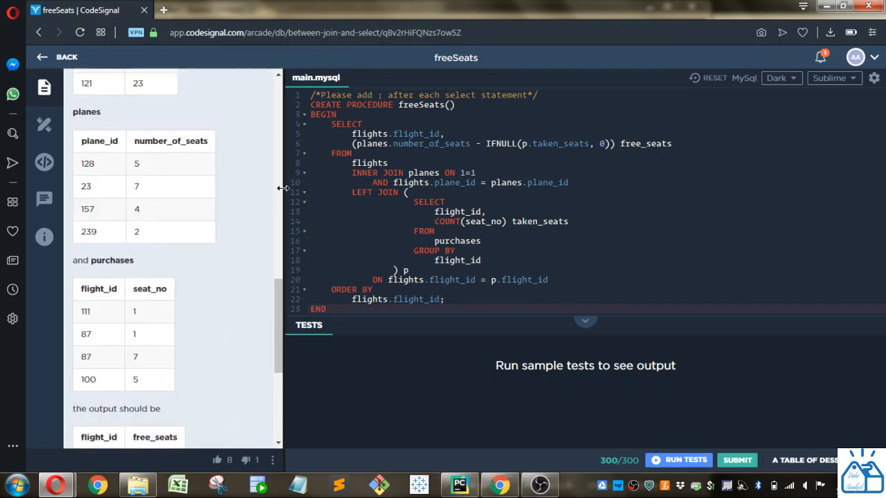
- Widen the editor by dragging the divider left and highlight number_of_seats in the free seats formula
drag(282, 188, 257, 188)
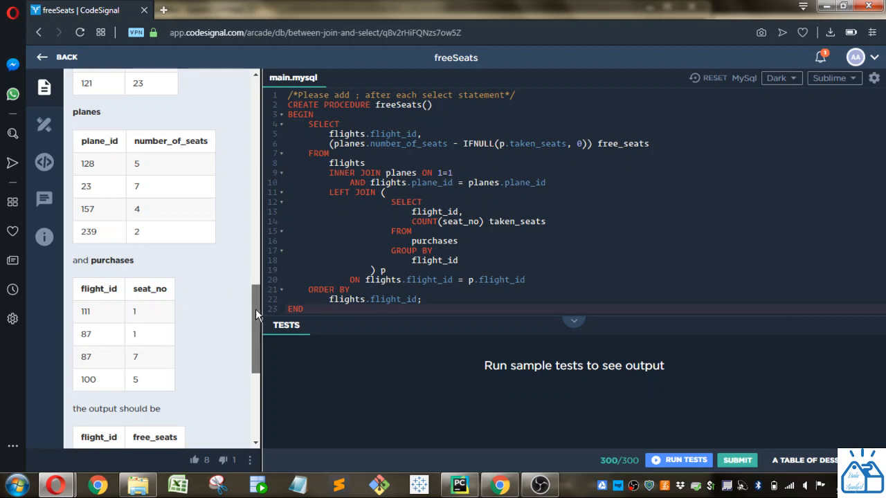
scroll(down, 3)
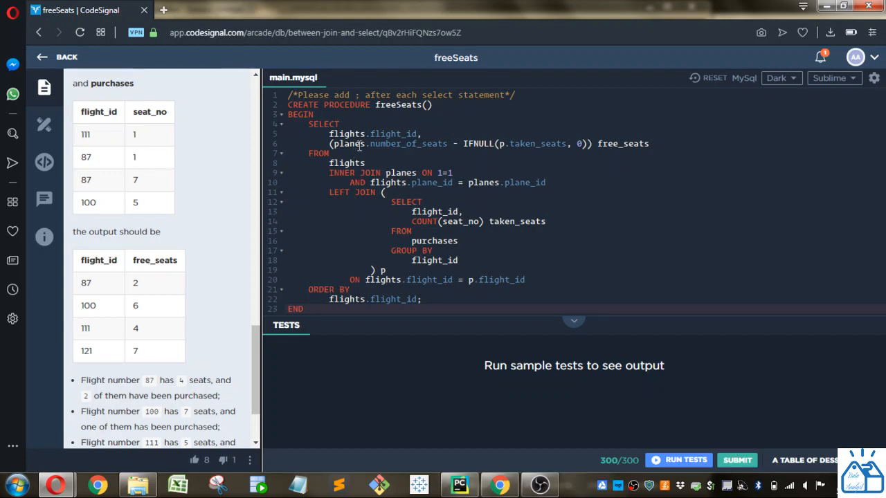
double_click(389, 142)
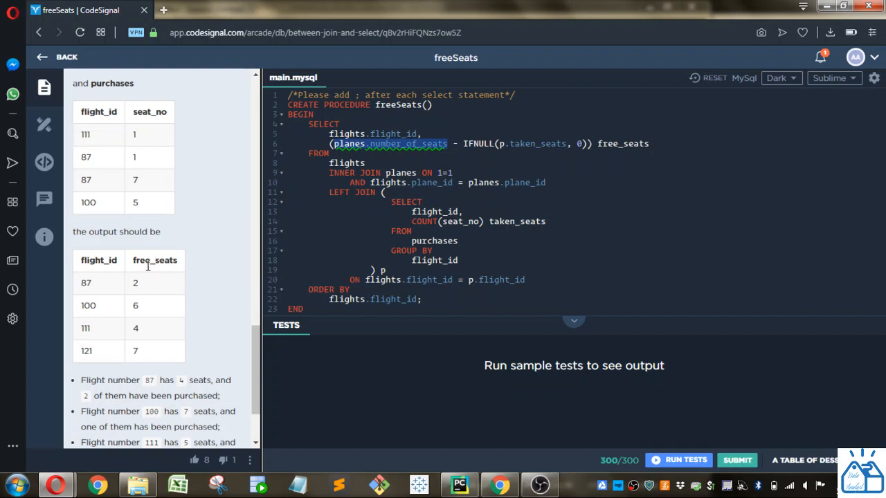
mouse_move(108, 274)
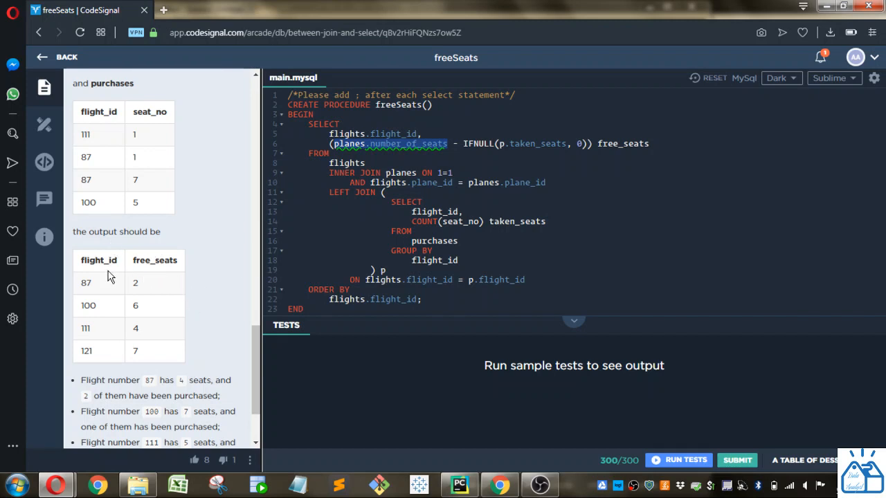
mouse_move(260, 331)
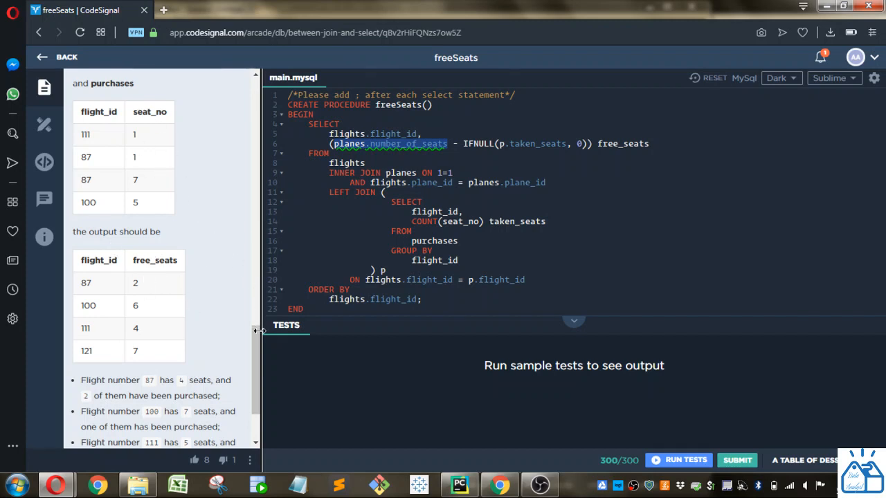
scroll(up, 3)
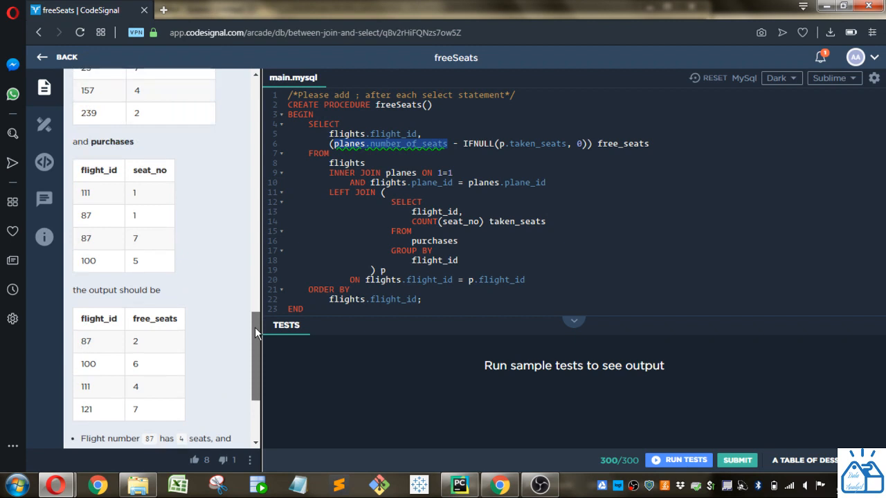
scroll(up, 3)
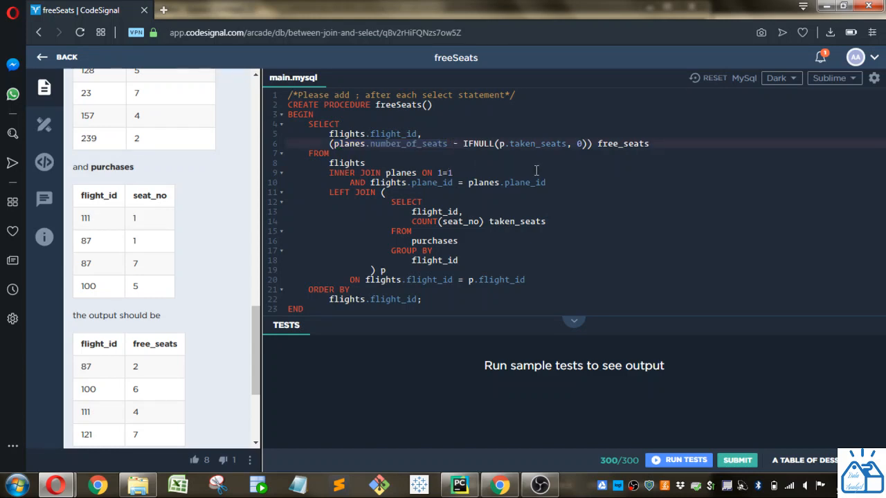
double_click(537, 143)
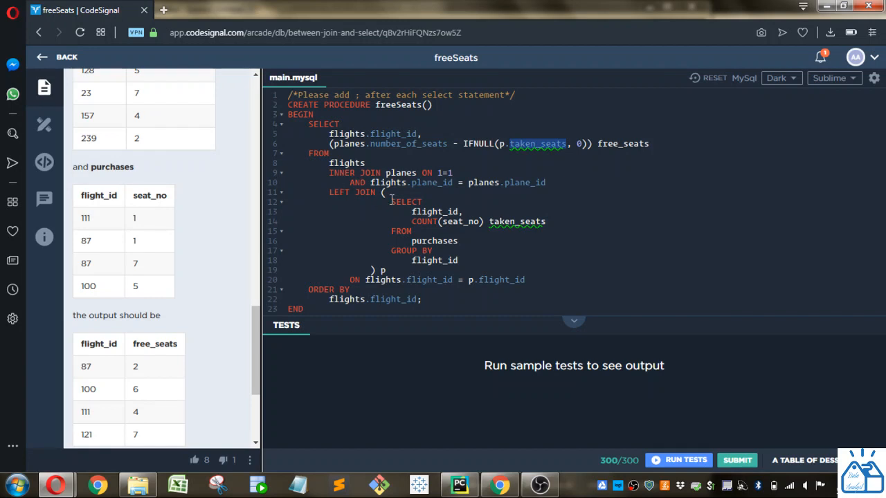
drag(391, 202, 455, 235)
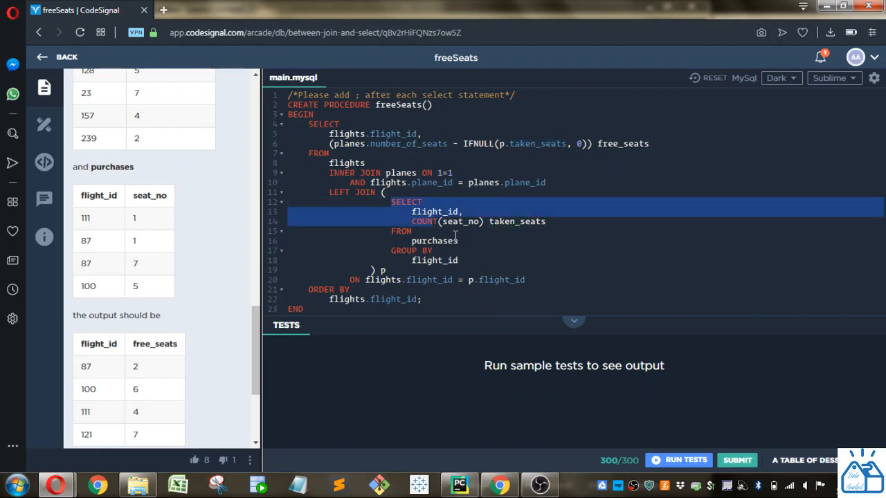
click(464, 211)
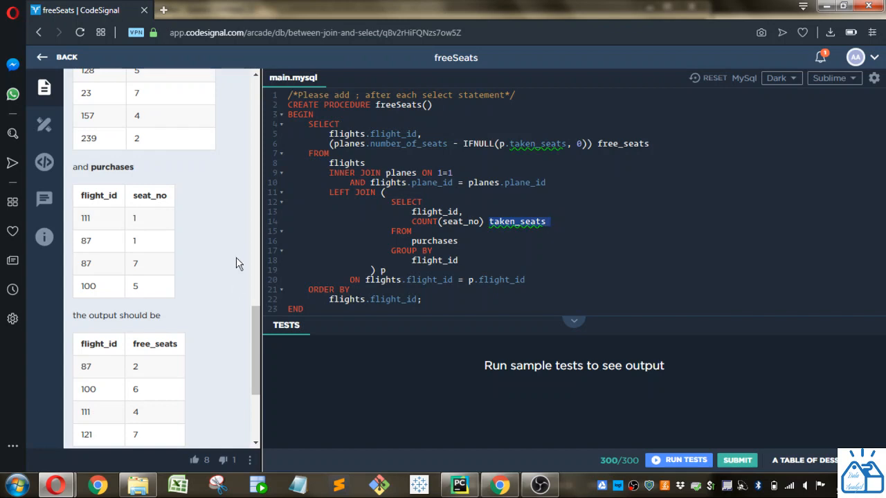
mouse_move(117, 245)
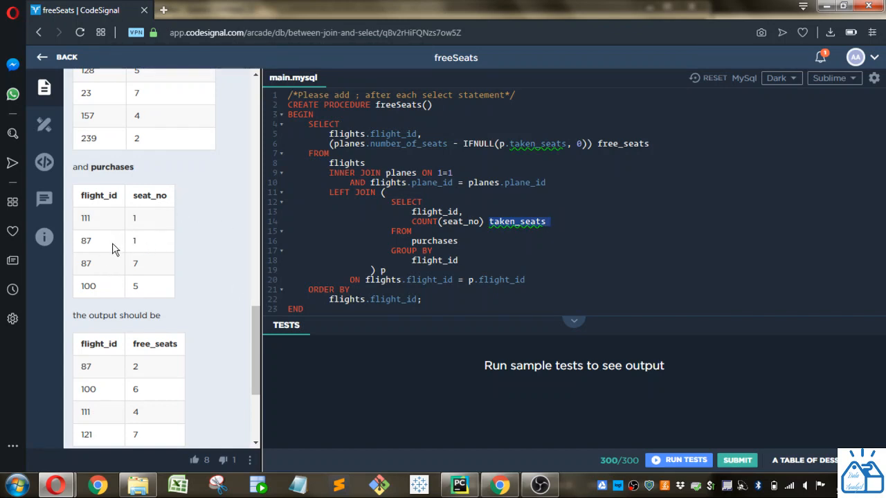
mouse_move(152, 243)
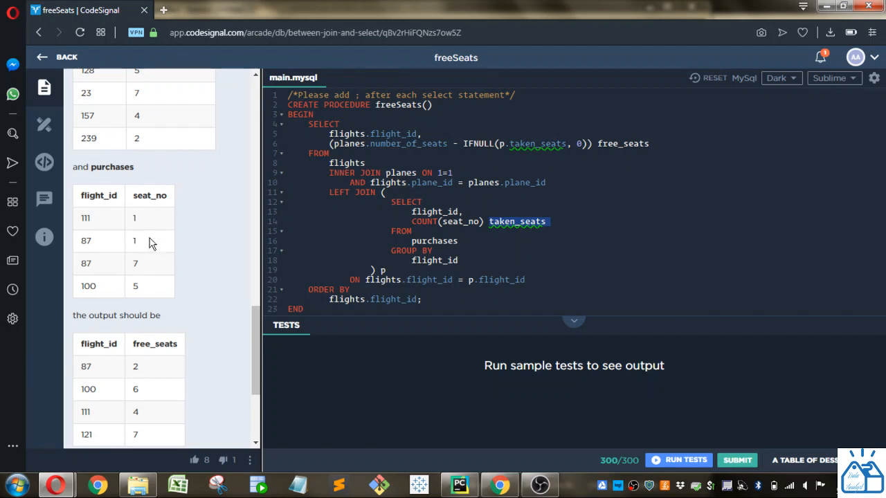
mouse_move(100, 227)
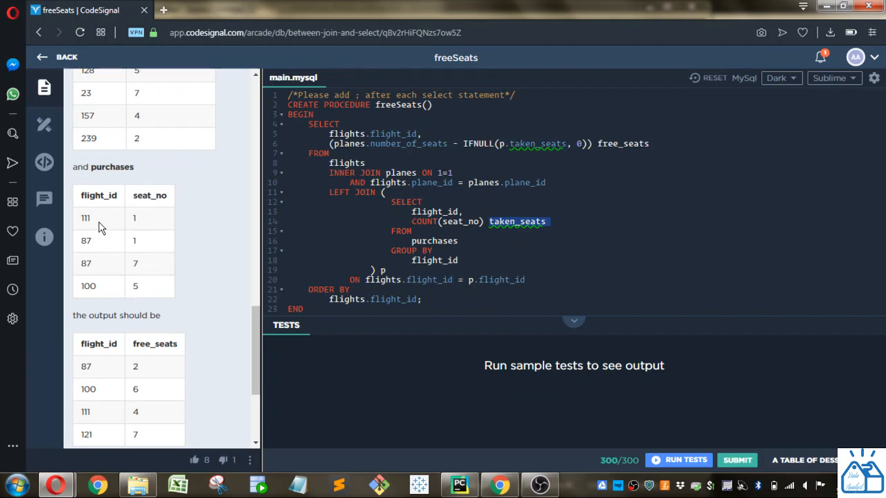
mouse_move(213, 271)
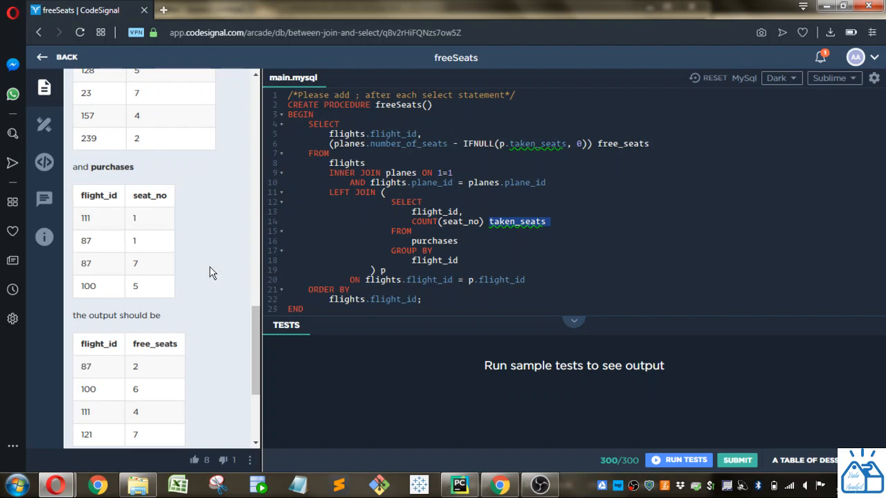
click(434, 211)
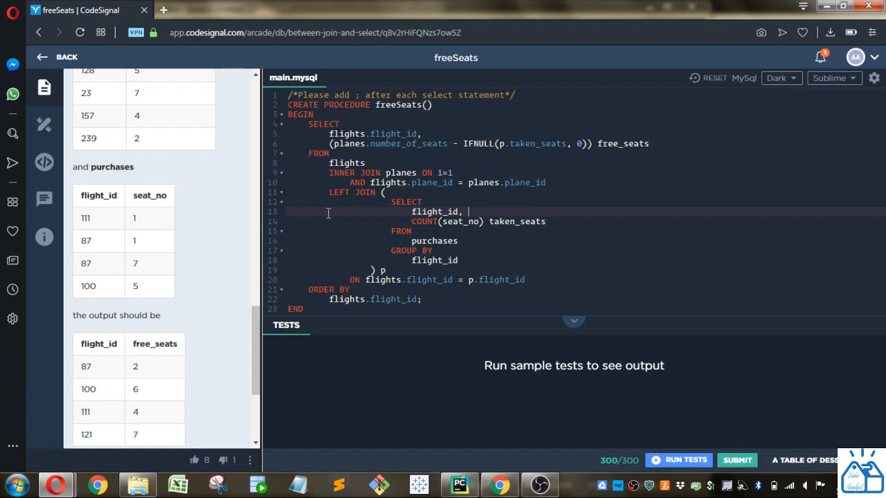
mouse_move(113, 229)
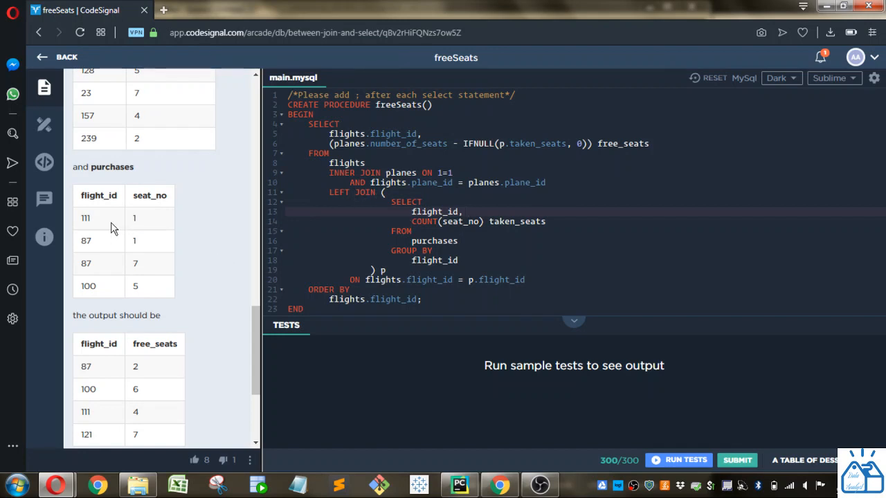
double_click(86, 219)
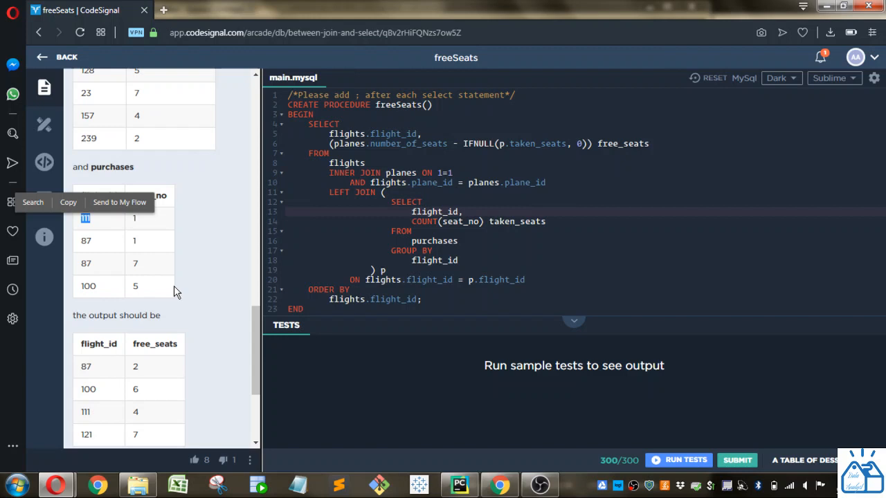
mouse_move(224, 263)
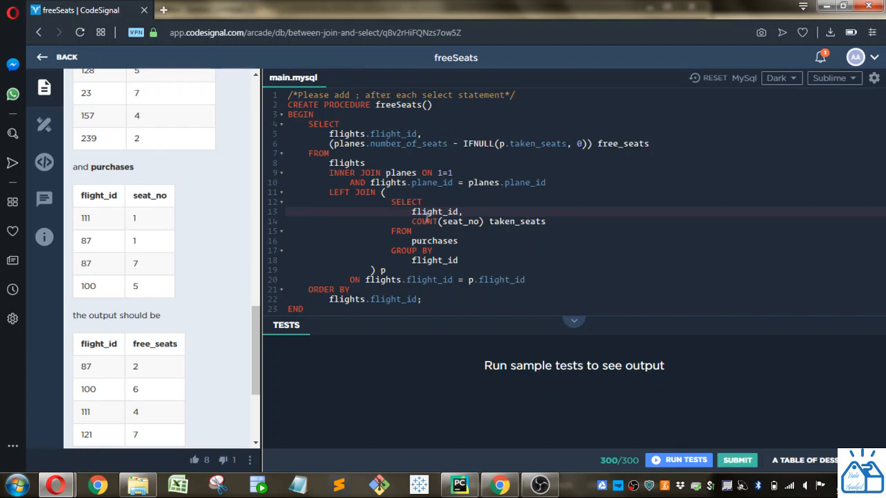
drag(416, 212, 474, 260)
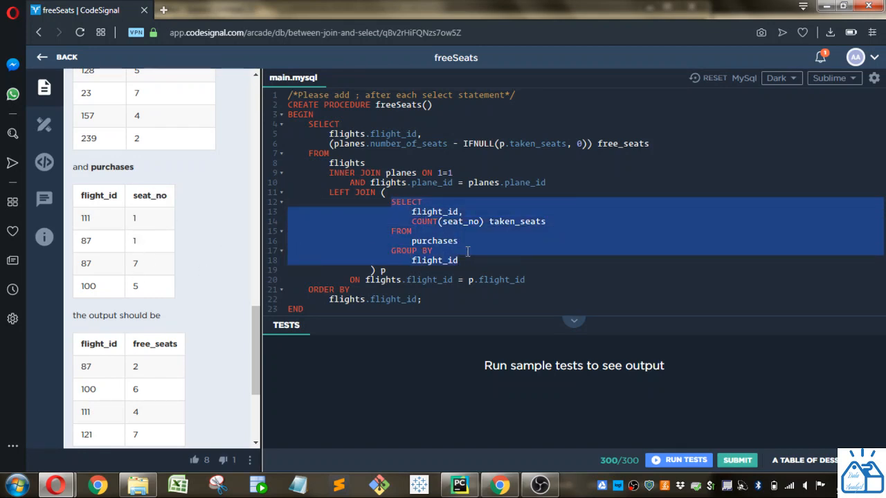
click(460, 241)
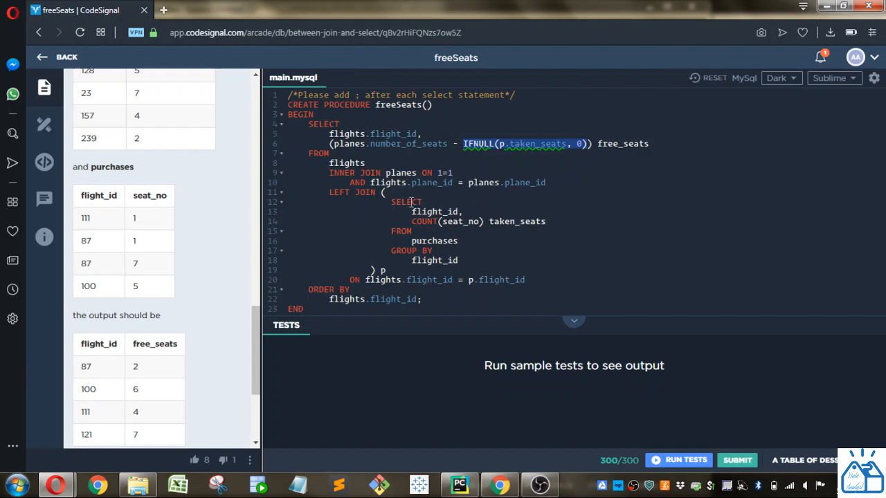
mouse_move(377, 219)
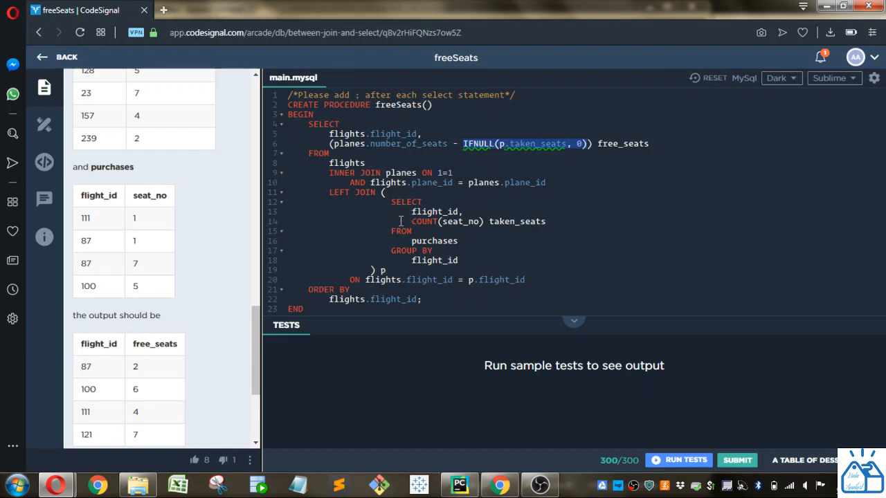
mouse_move(556, 201)
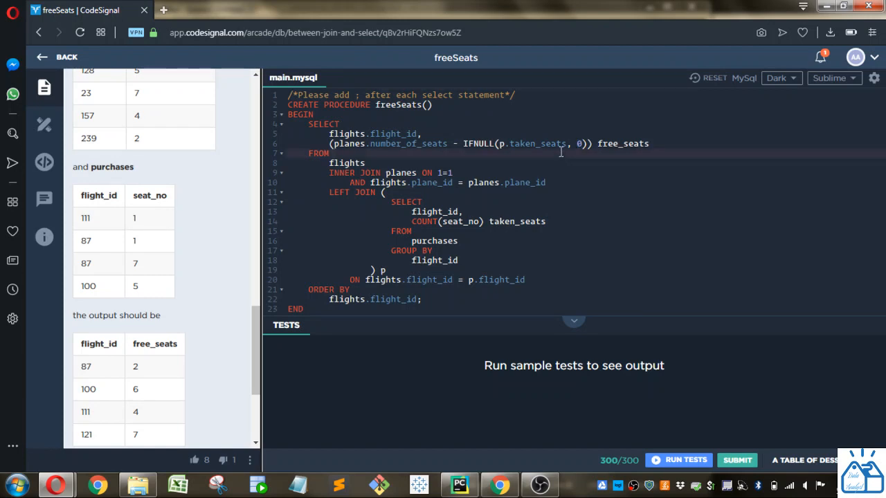
mouse_move(472, 162)
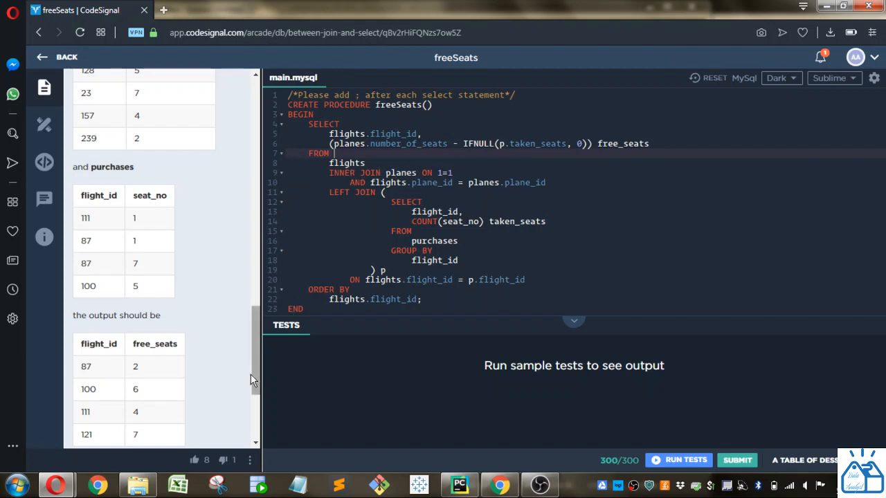
scroll(up, 3)
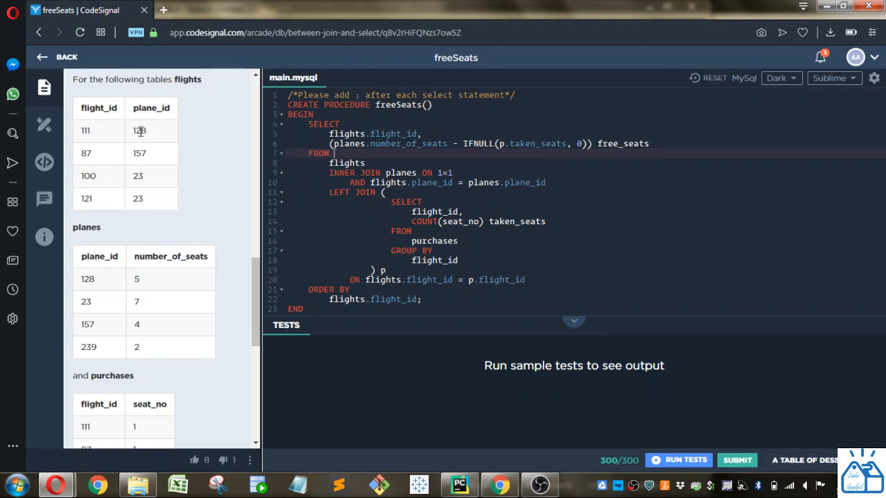
mouse_move(153, 186)
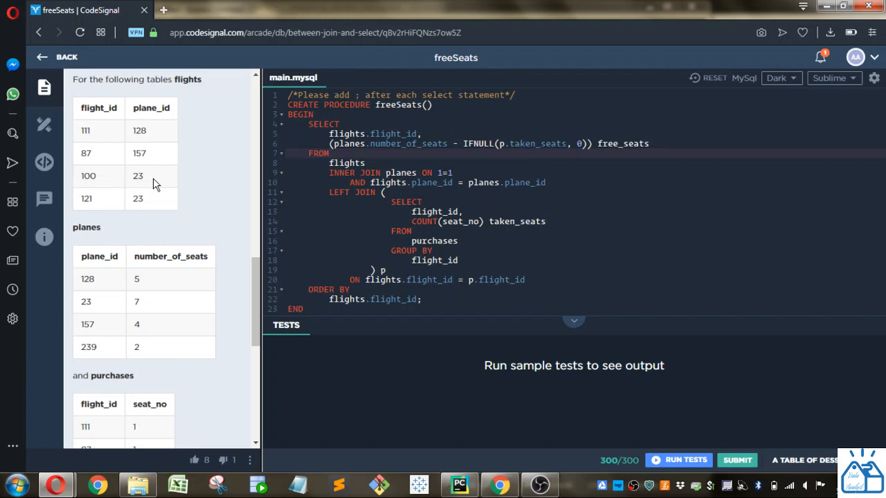
mouse_move(153, 196)
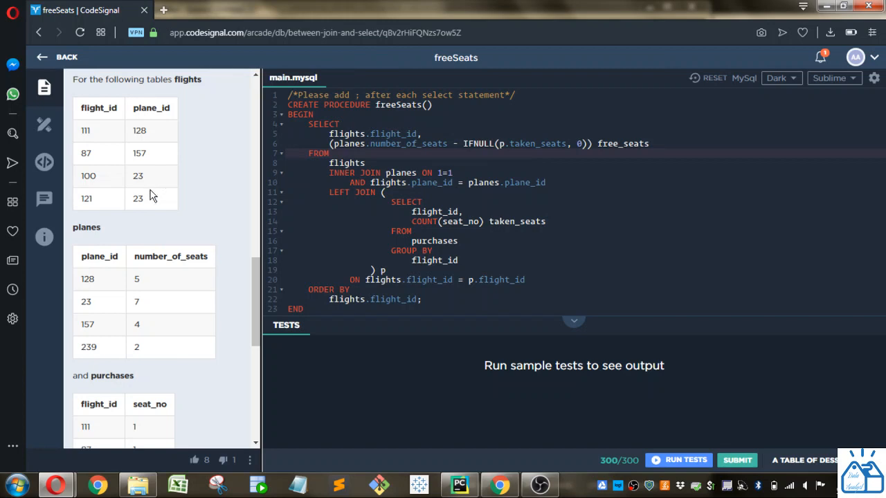
mouse_move(154, 341)
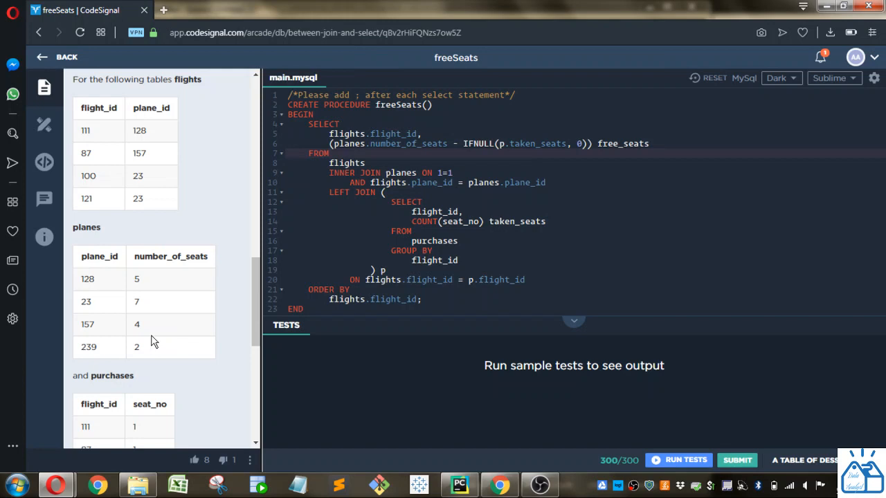
mouse_move(455, 224)
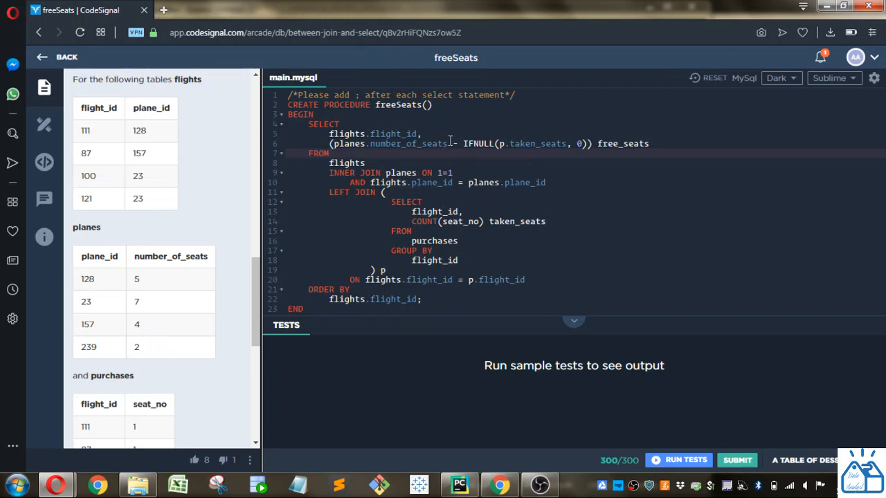
double_click(388, 143)
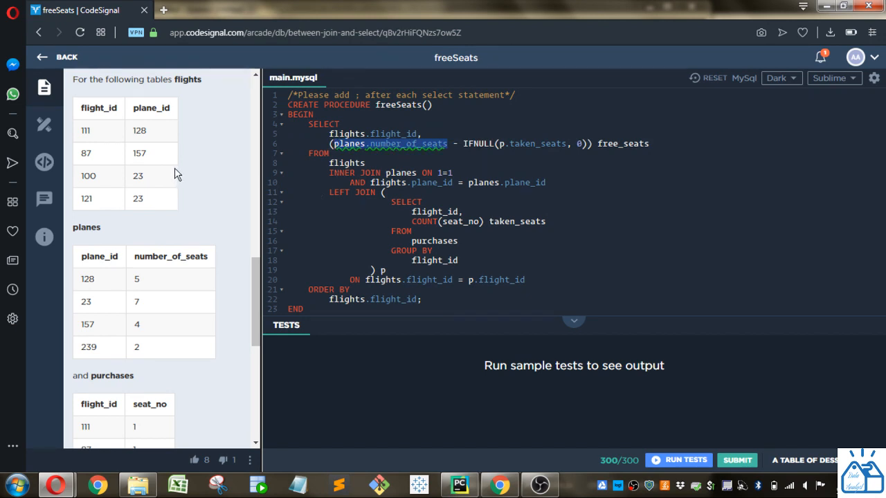
mouse_move(152, 137)
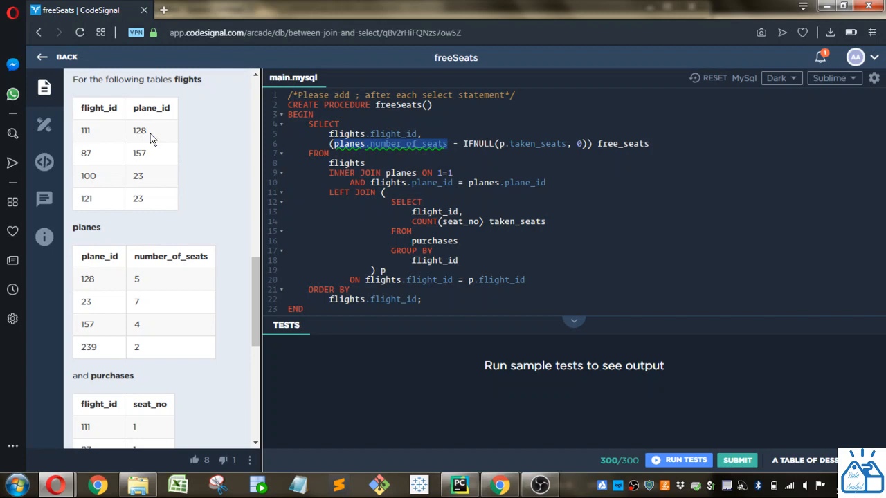
mouse_move(144, 335)
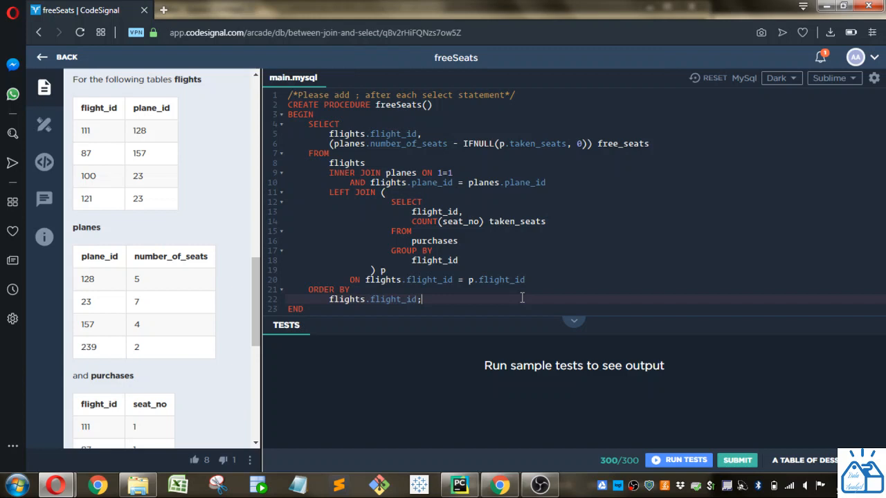
- Run the sample tests so 2/2 pass, then collapse Test 1's details
click(679, 460)
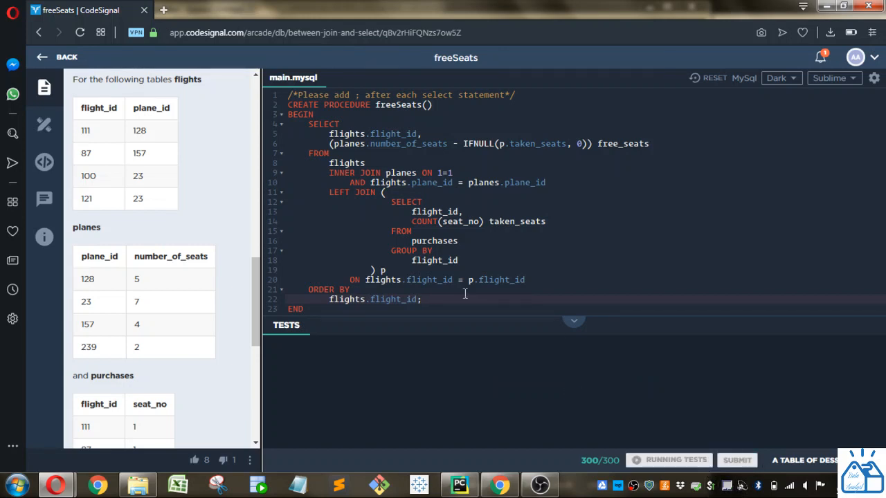
click(667, 459)
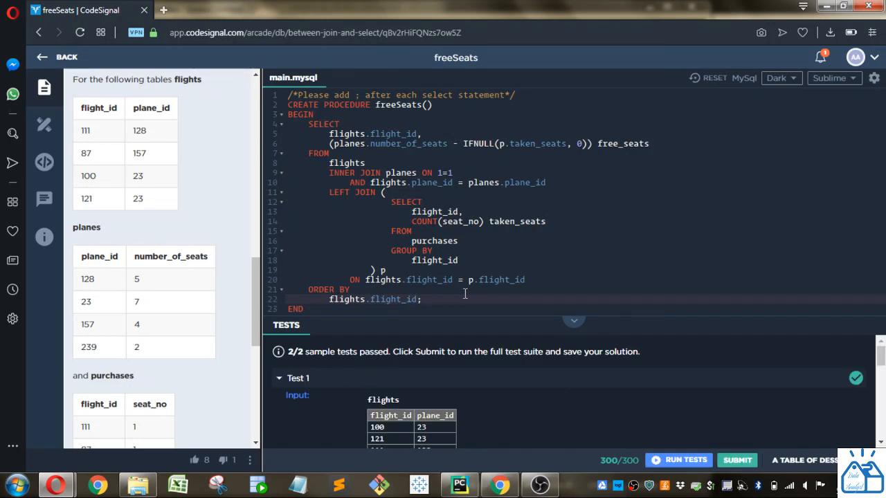
mouse_move(407, 349)
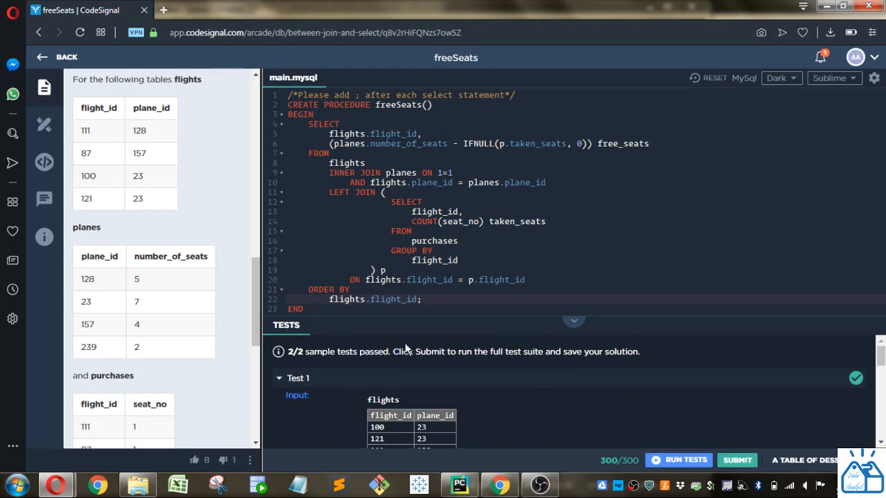
click(298, 378)
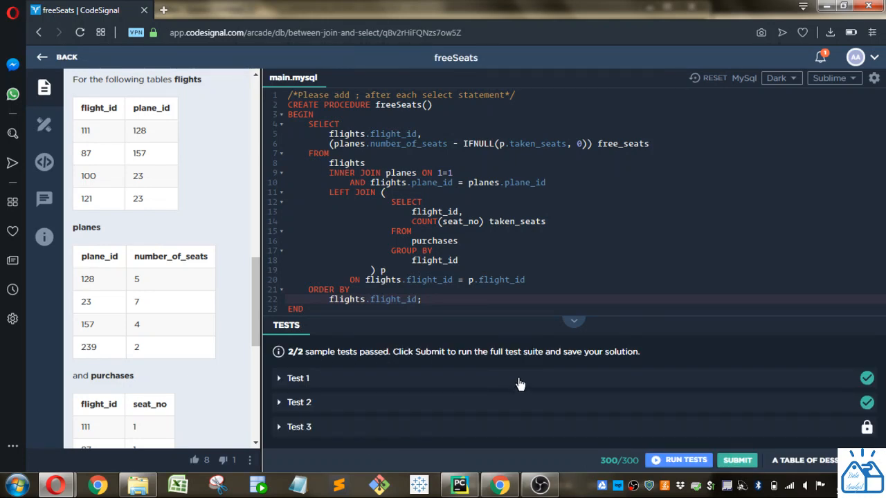